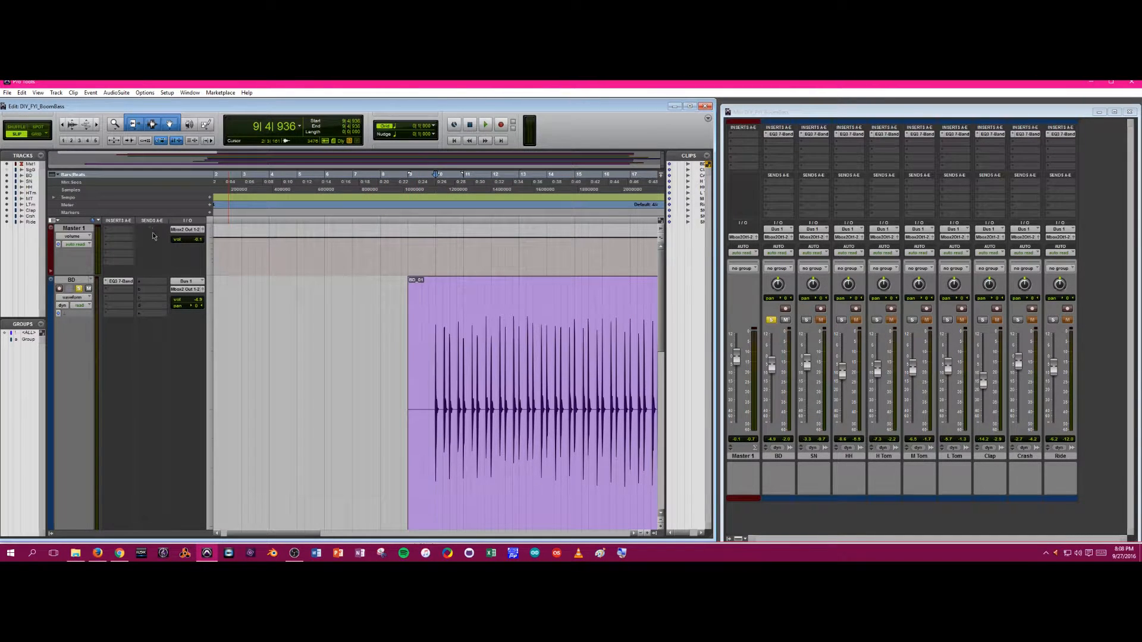
Route a send from the BD kick track to the Aux 1 (Mono) bus.
click(154, 230)
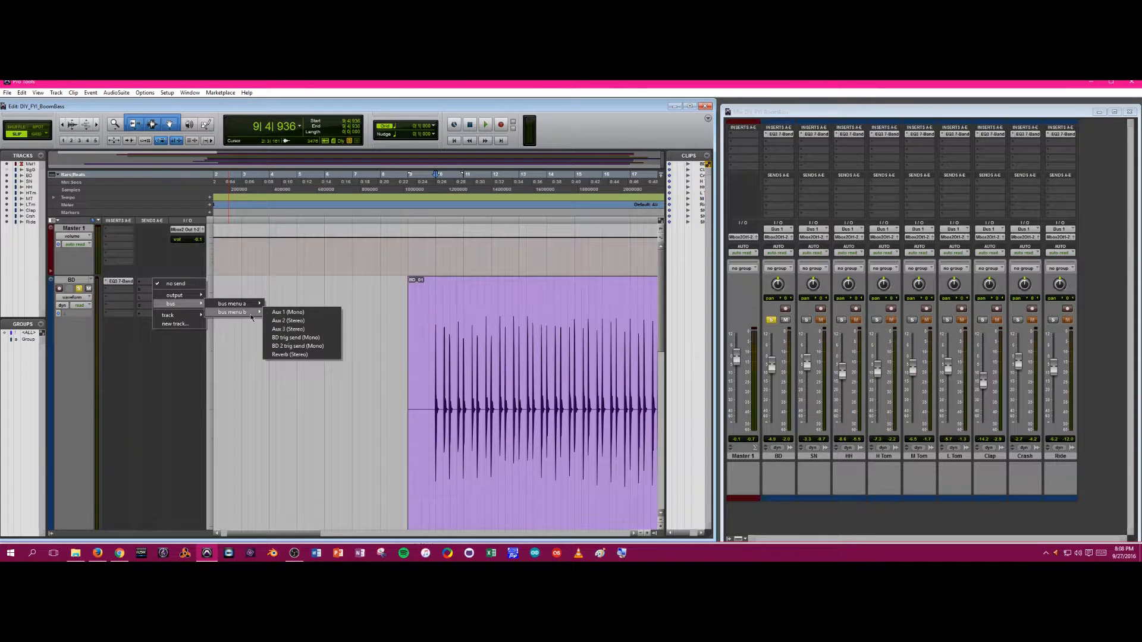
click(287, 312)
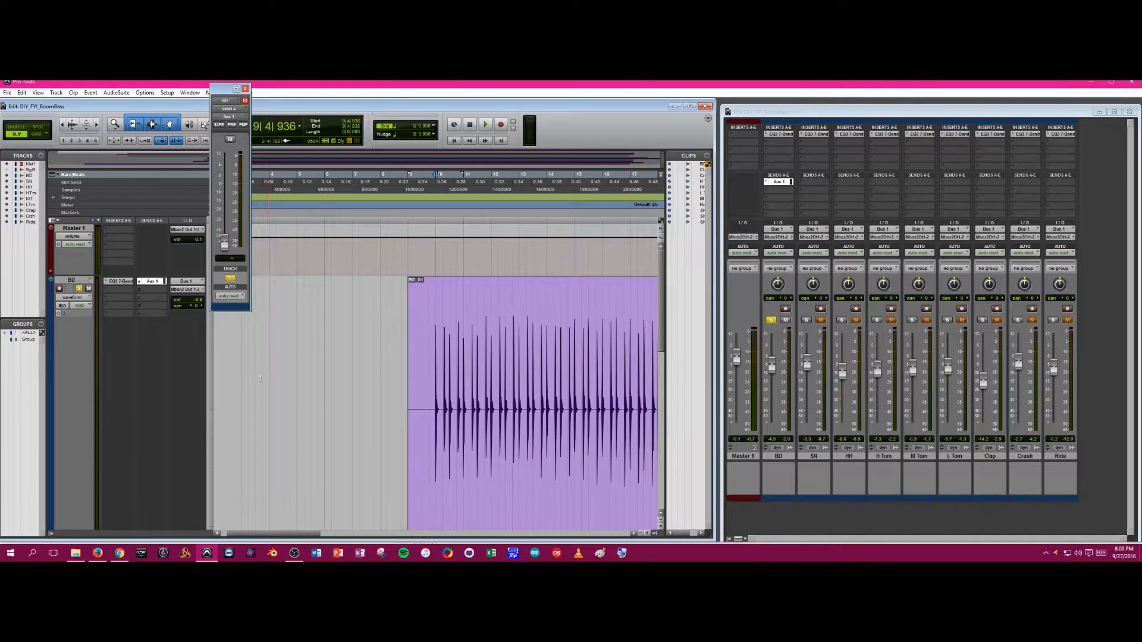
Insert a mono Signal Generator on the first insert of the Sine Tone track.
click(56, 93)
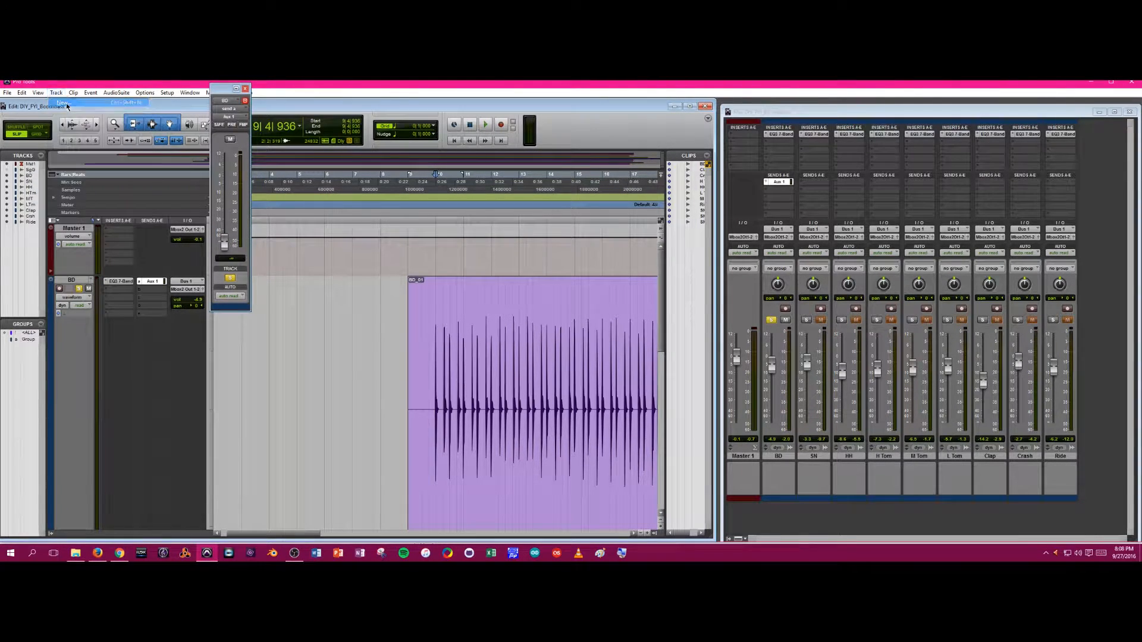
click(56, 93)
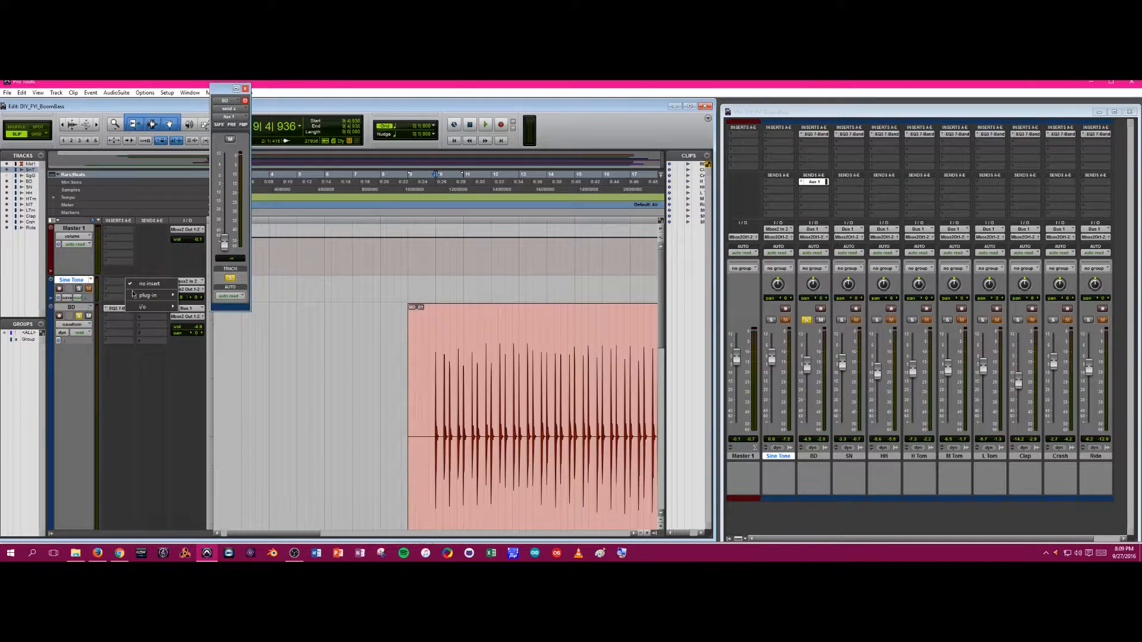
mouse_move(149, 295)
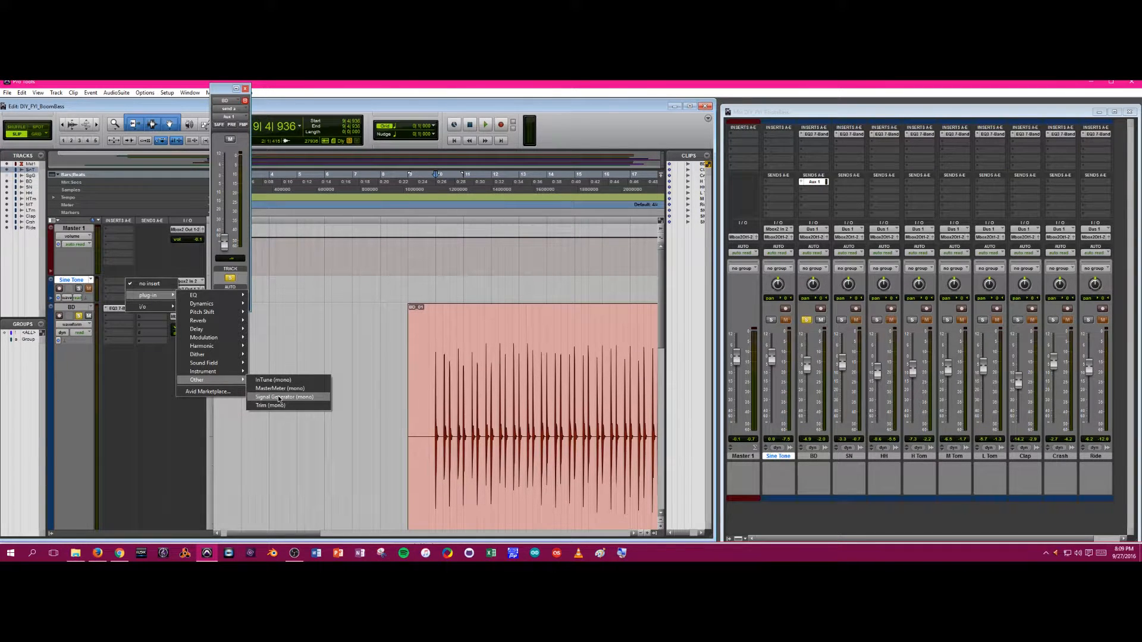
click(283, 398)
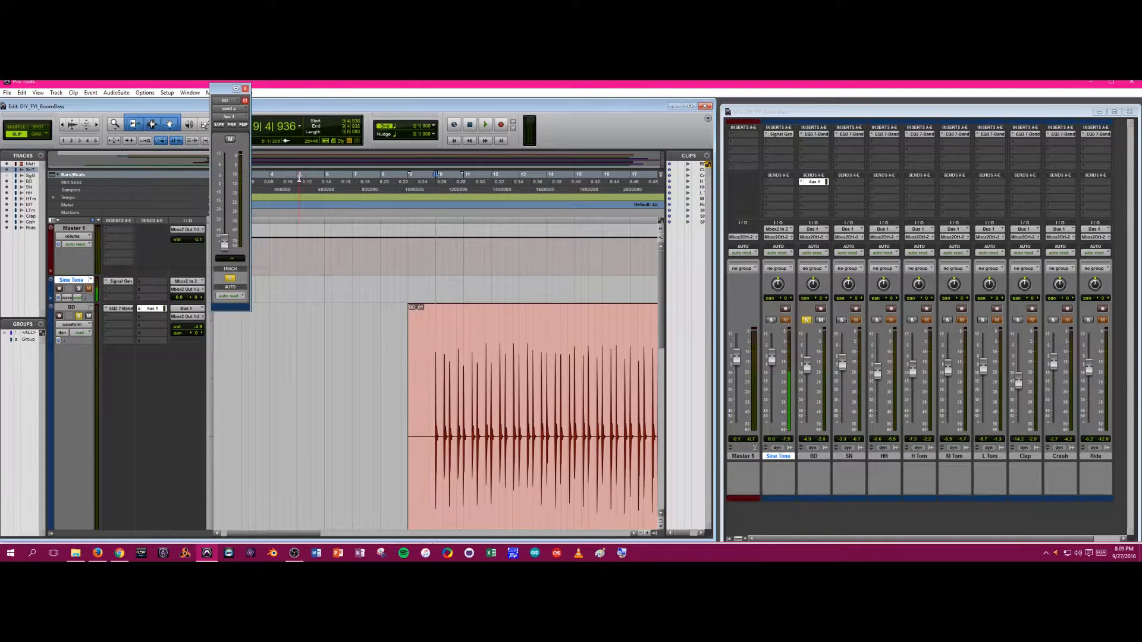
Add a mono Dyn3 Expander/Gate on Insert B after the Signal Generator.
click(122, 281)
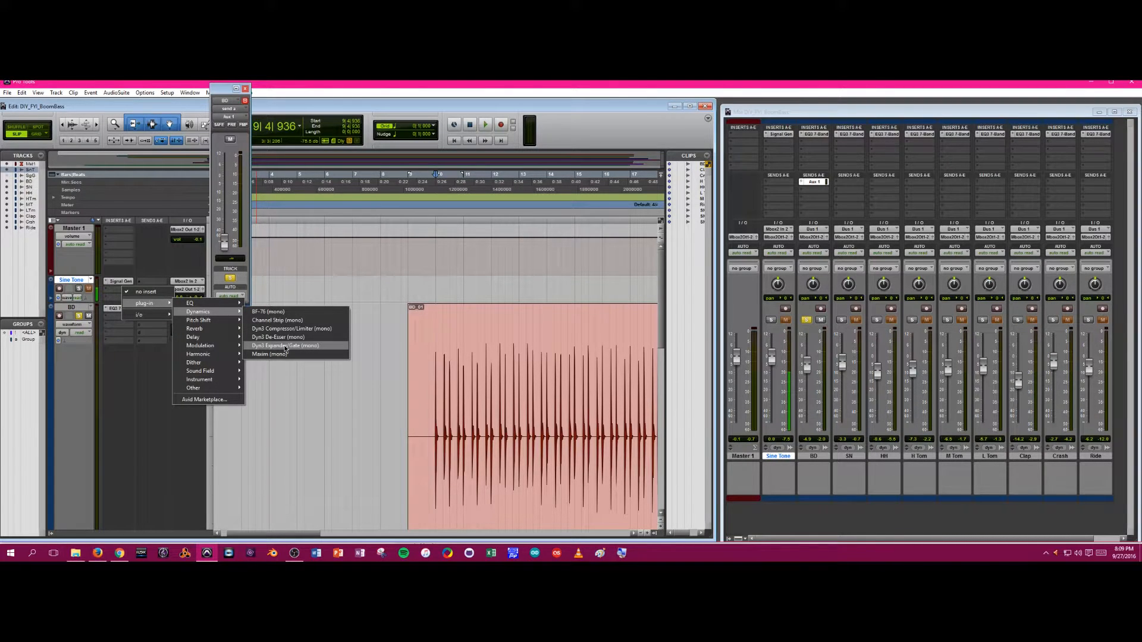
click(286, 346)
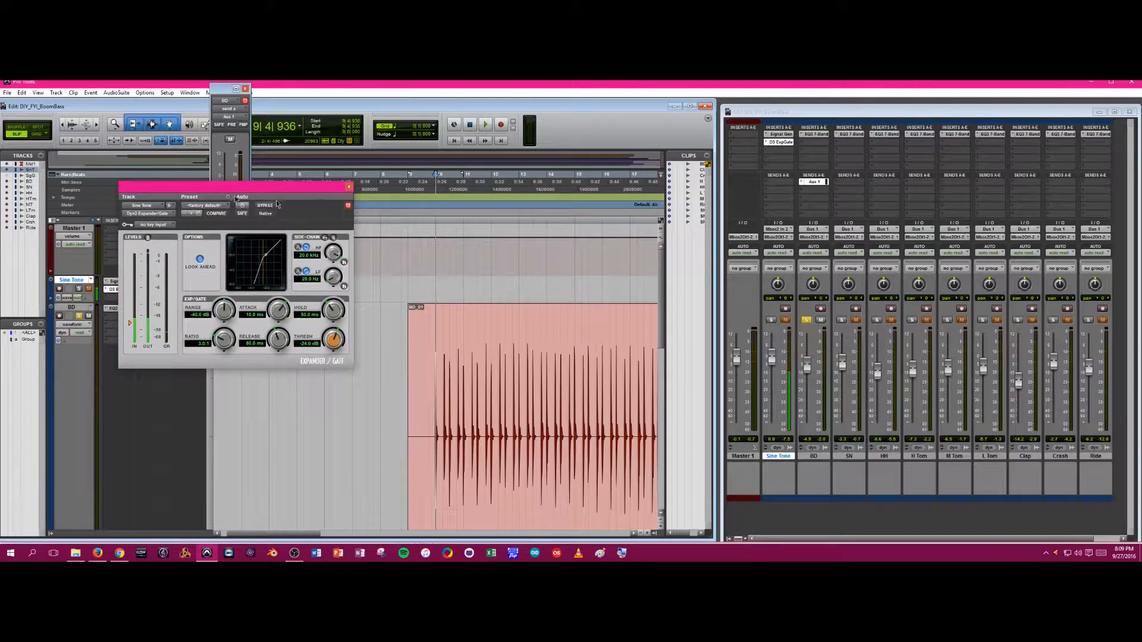
Set the Expander/Gate's Key Input to the Aux 1 (Mono) bus carrying the kick.
drag(233, 188, 401, 148)
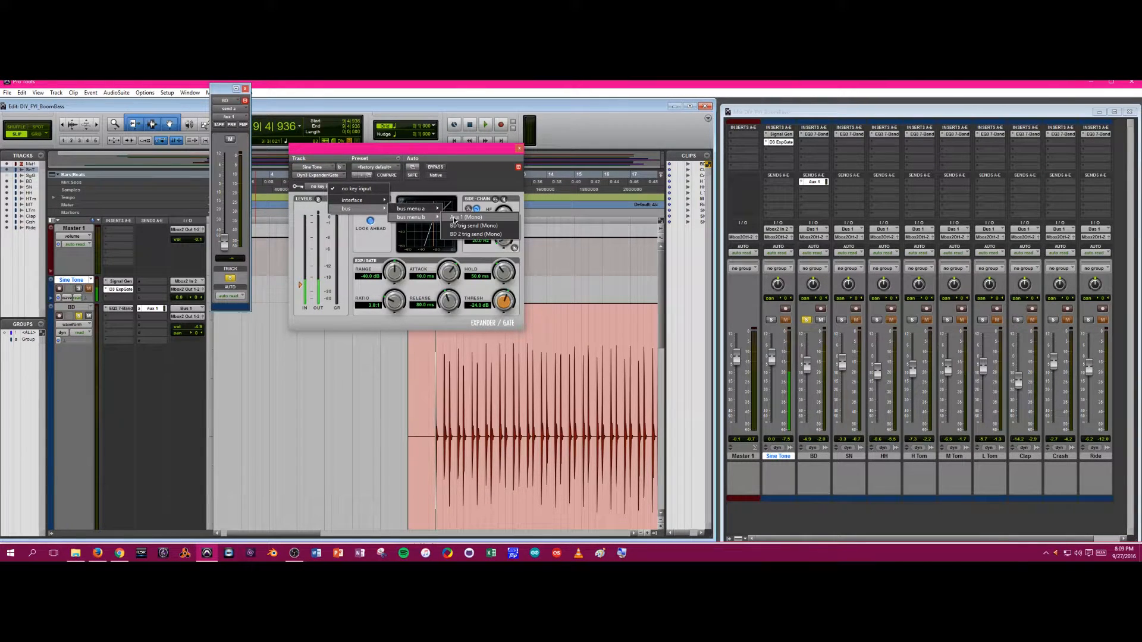
click(468, 217)
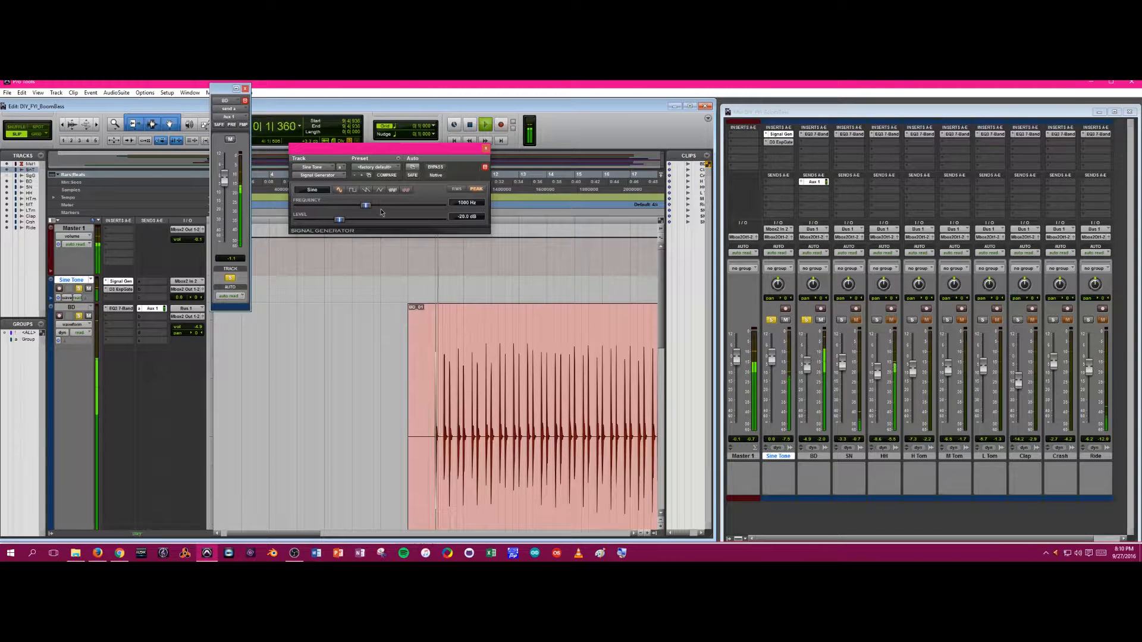
Lower the Signal Generator's sine frequency with the Frequency slider during playback.
drag(364, 206, 355, 205)
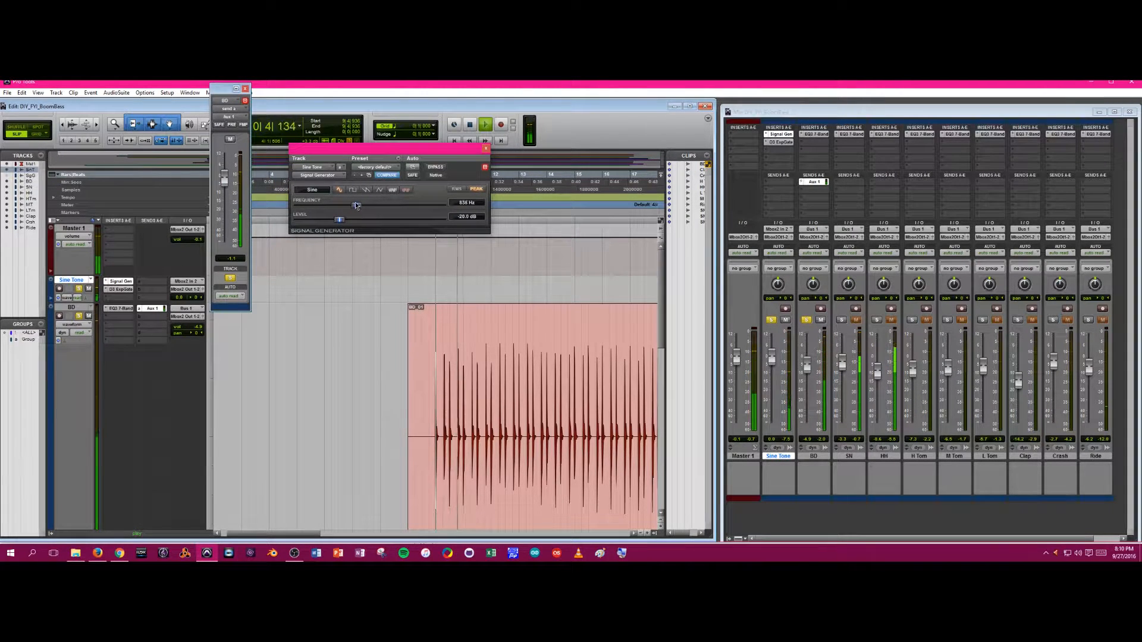
drag(354, 205, 326, 205)
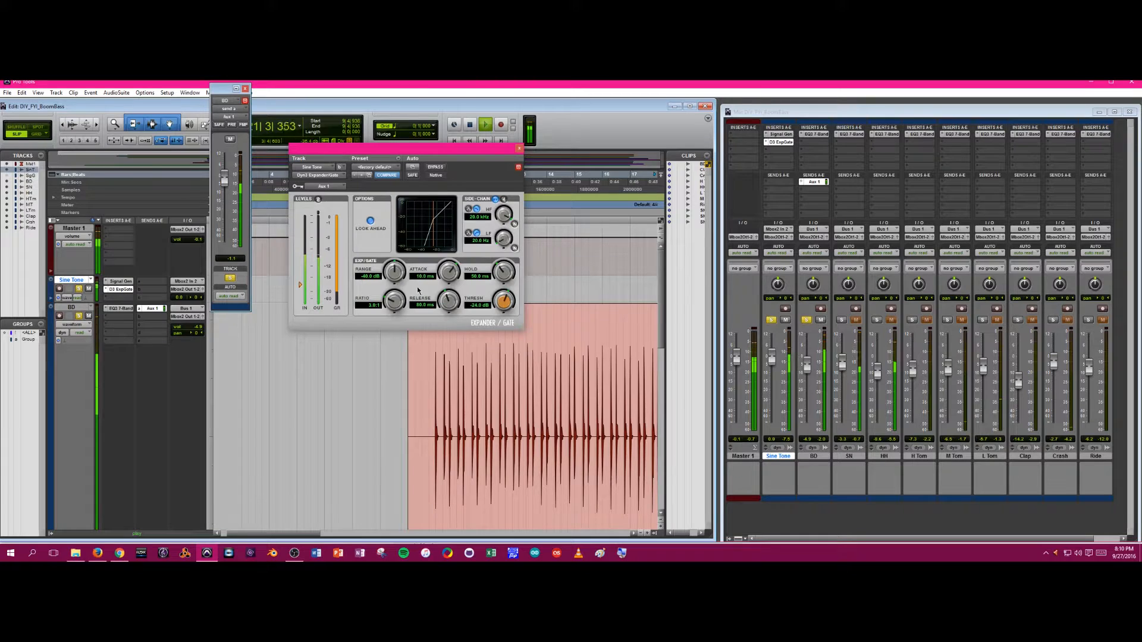
Lengthen the gate's Release and shorten its Attack to shape the triggered tone.
drag(450, 305, 457, 288)
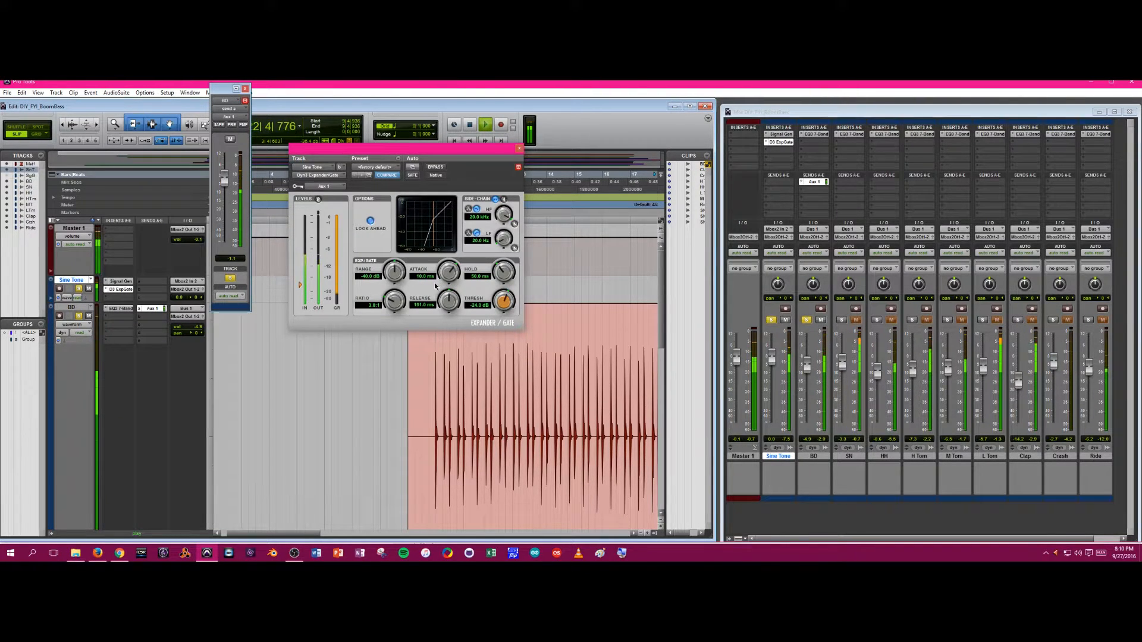
drag(449, 271, 440, 277)
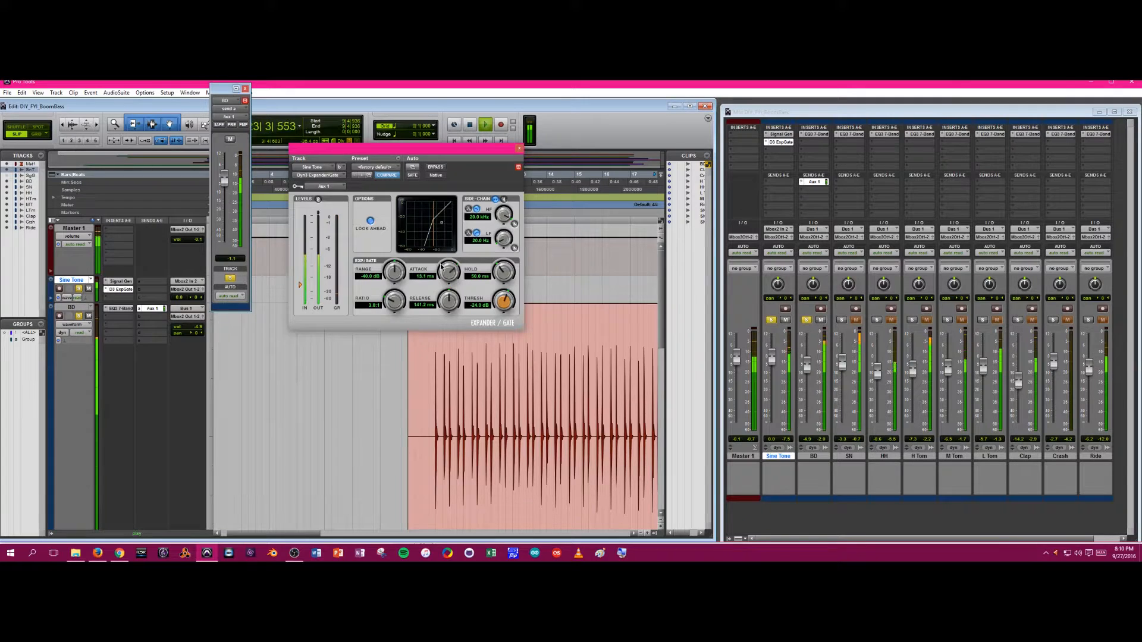
drag(449, 271, 448, 262)
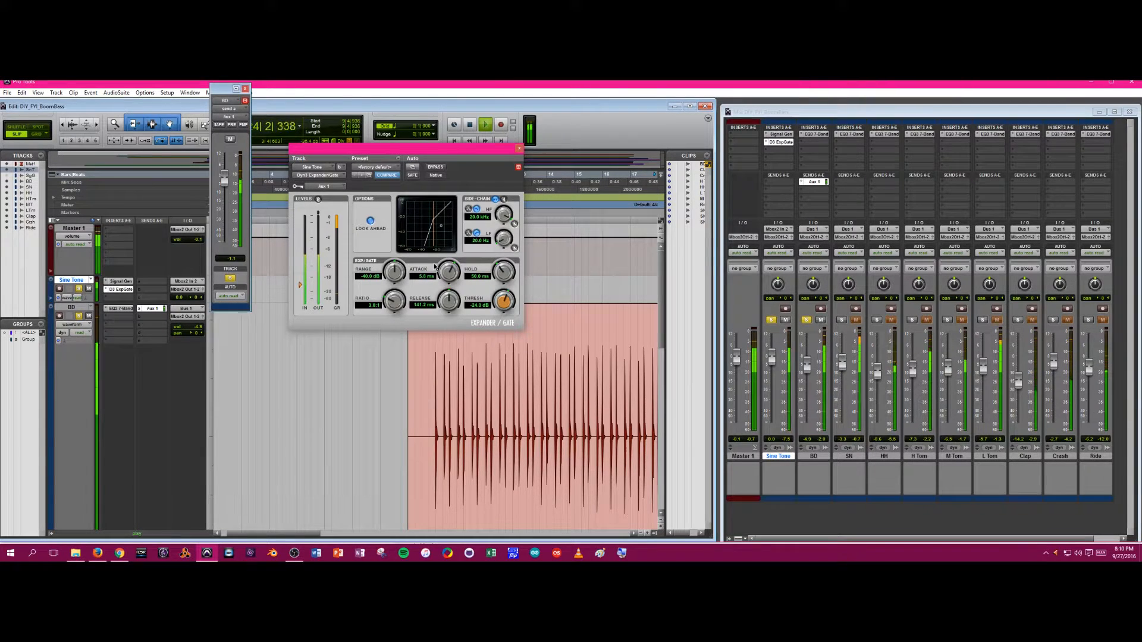